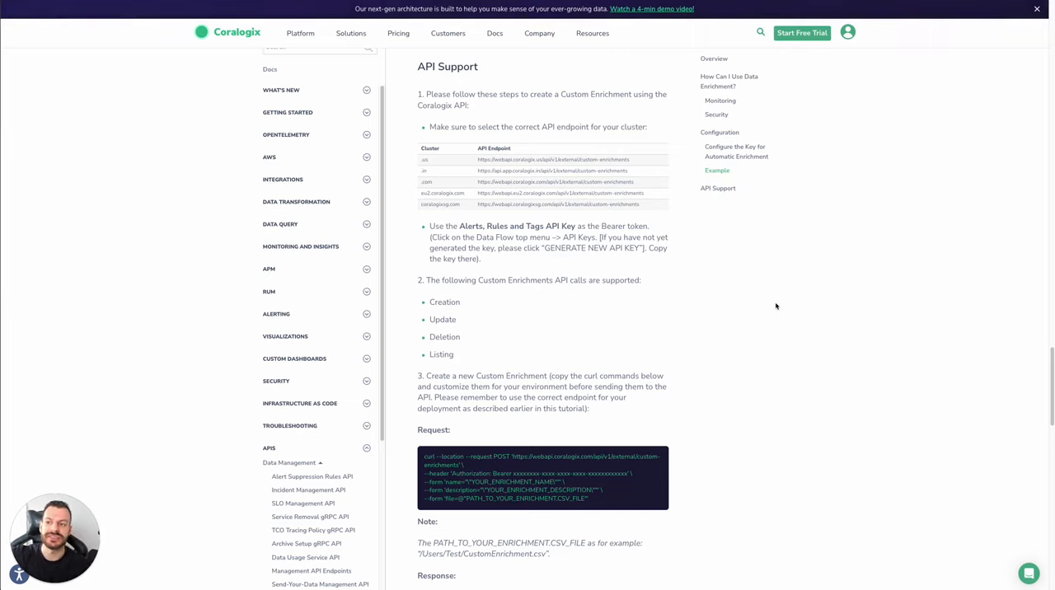
mouse_move(782, 287)
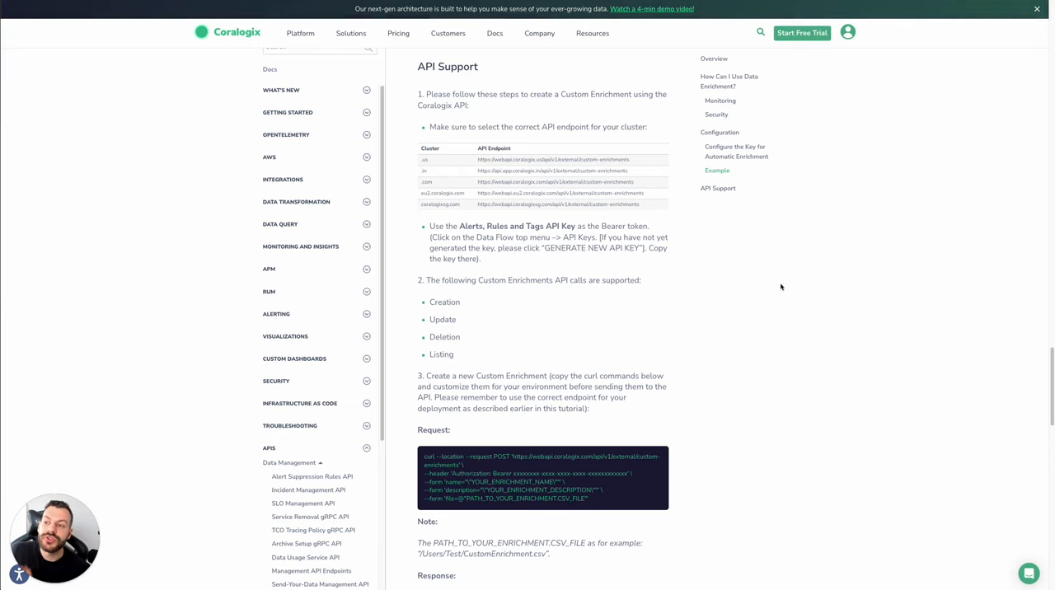
mouse_move(811, 300)
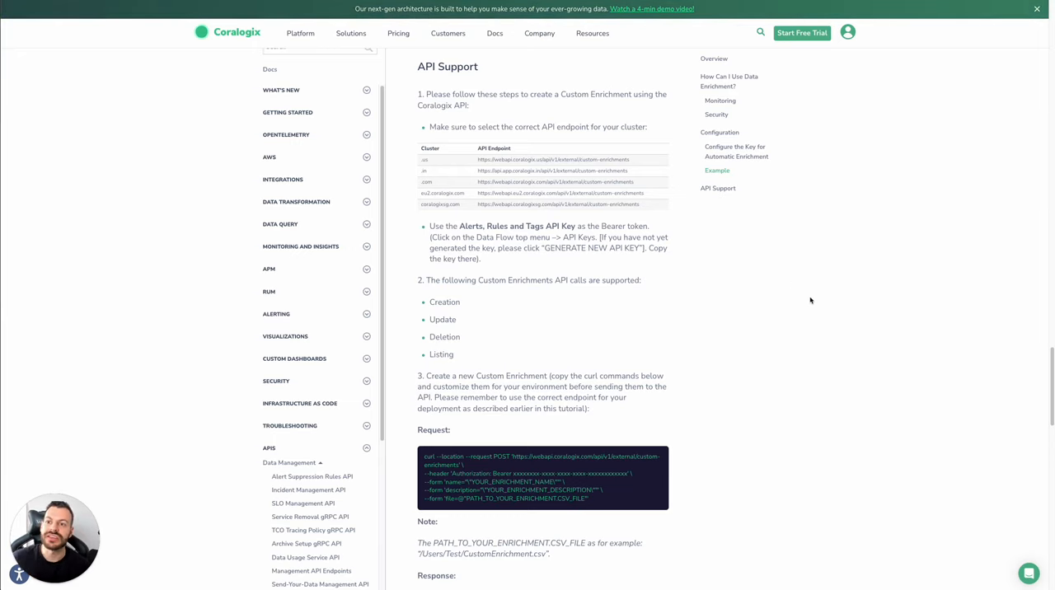
mouse_move(808, 297)
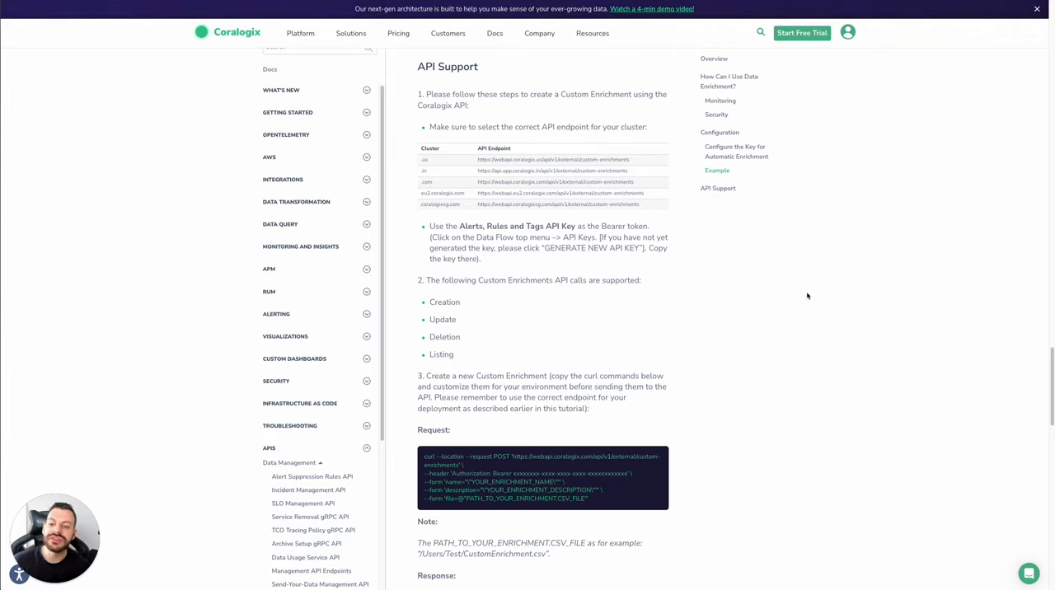
mouse_move(712, 412)
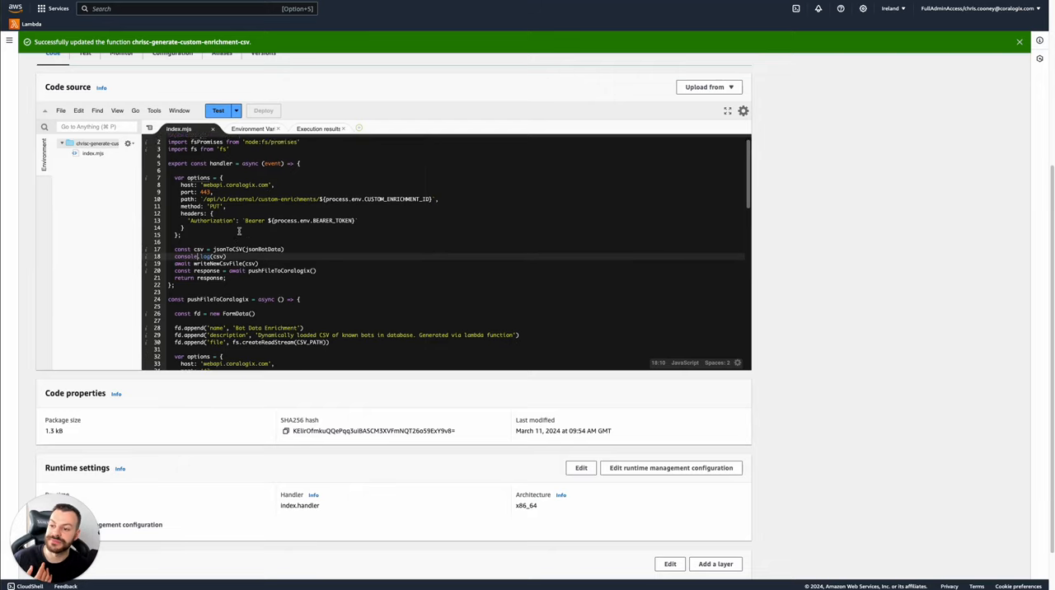
Step: Run a test of the Lambda function and view its log of generated user-agent CSV rows
scroll("down", 3)
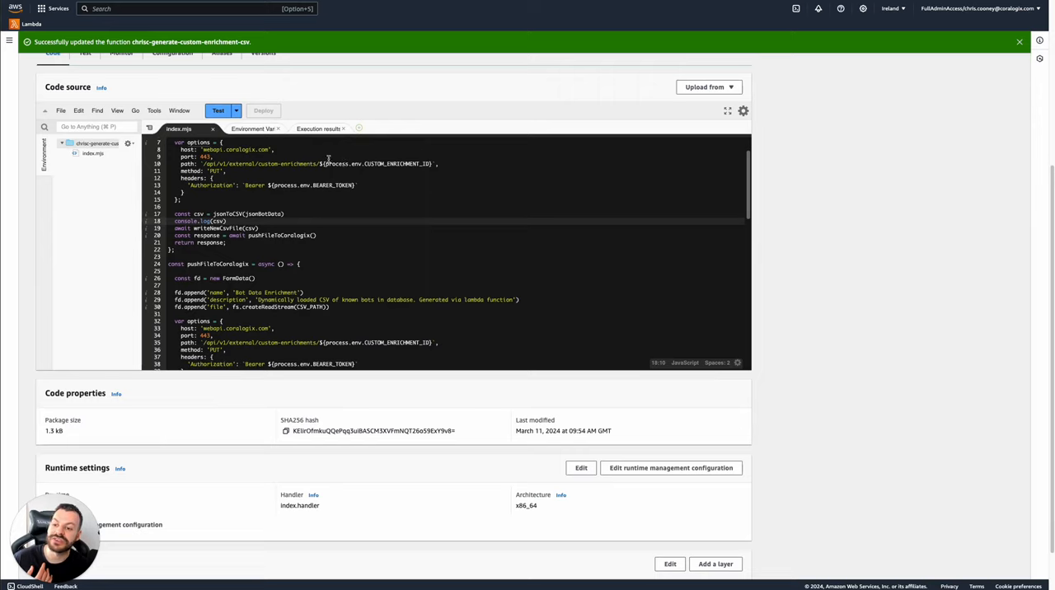
mouse_move(460, 172)
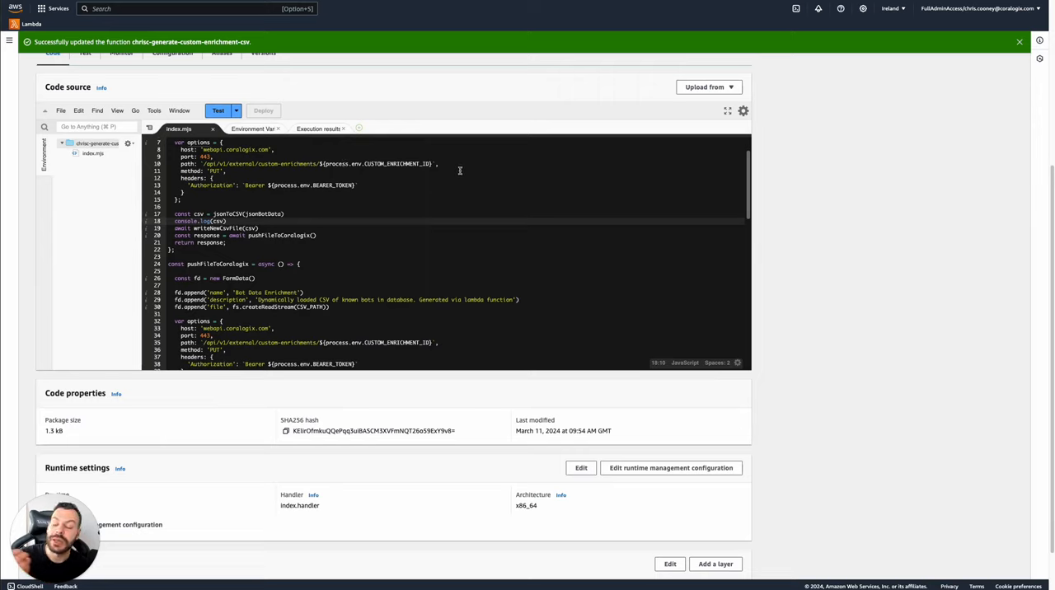
scroll("down", 3)
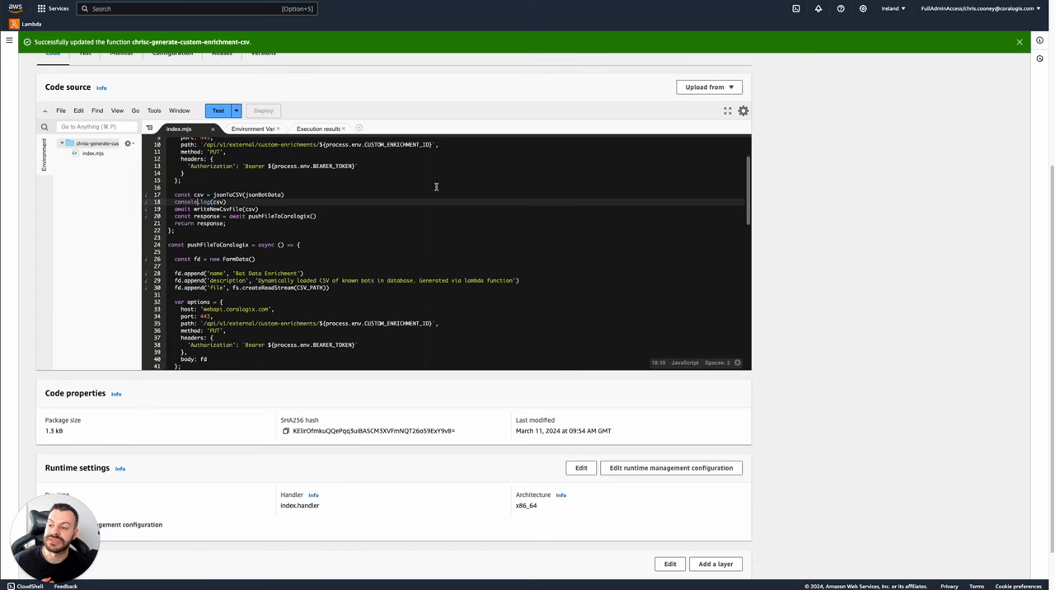
scroll("down", 3)
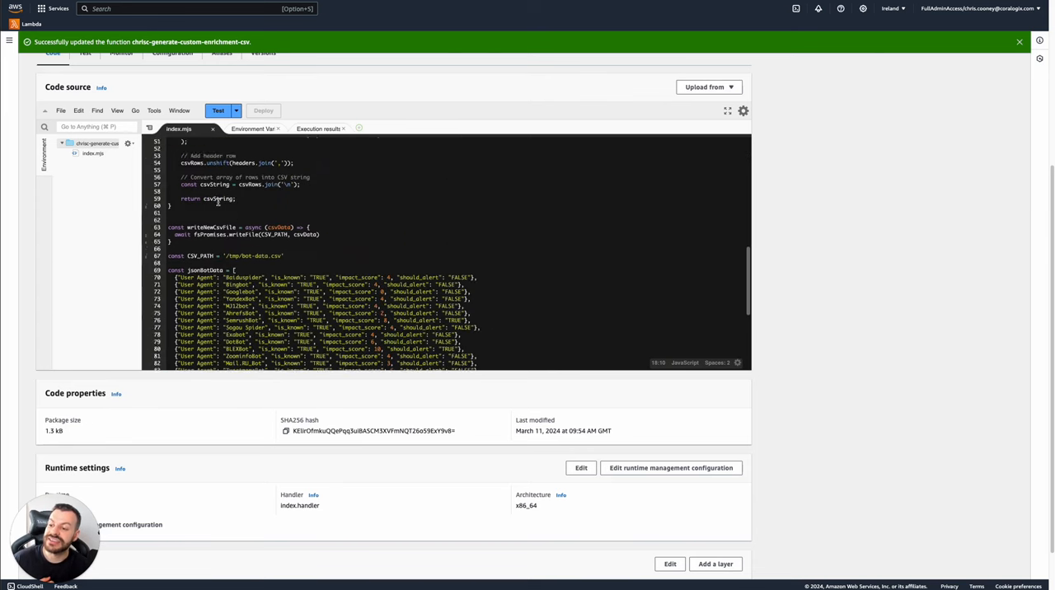
scroll("down", 3)
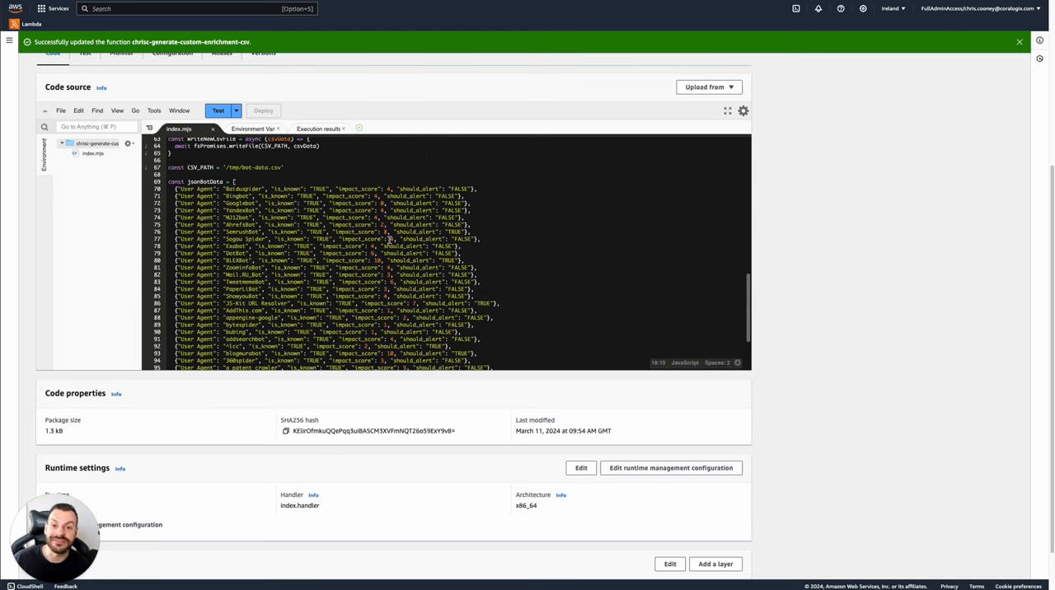
scroll("down", 3)
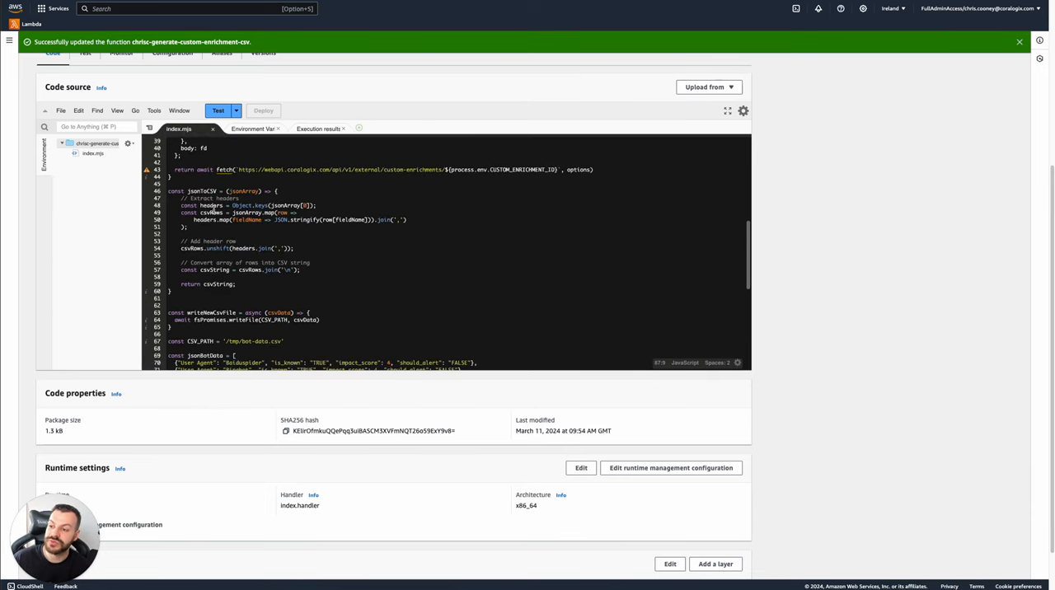
left_click(217, 110)
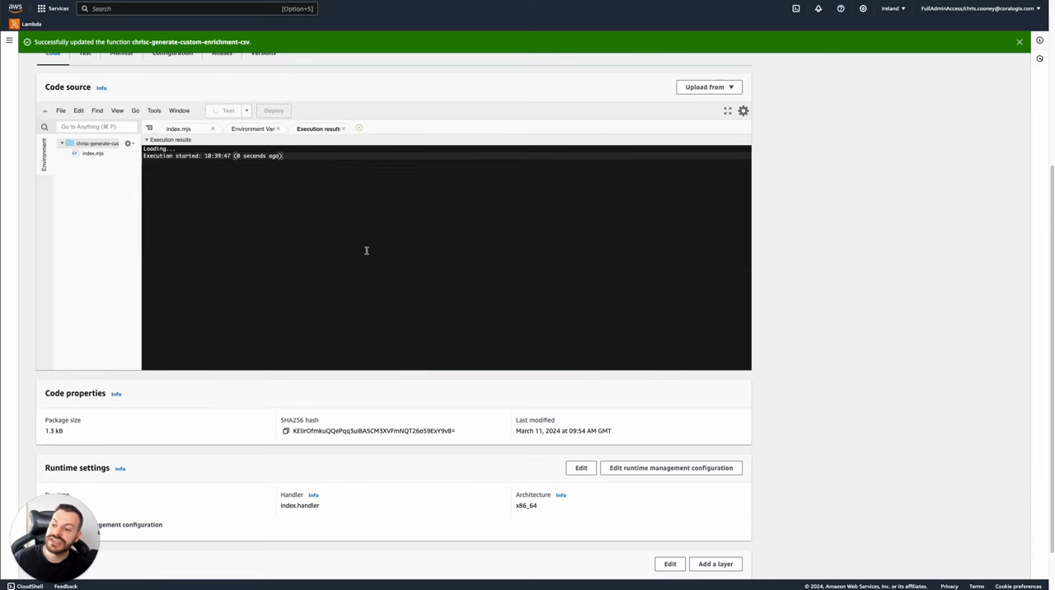
left_click(228, 109)
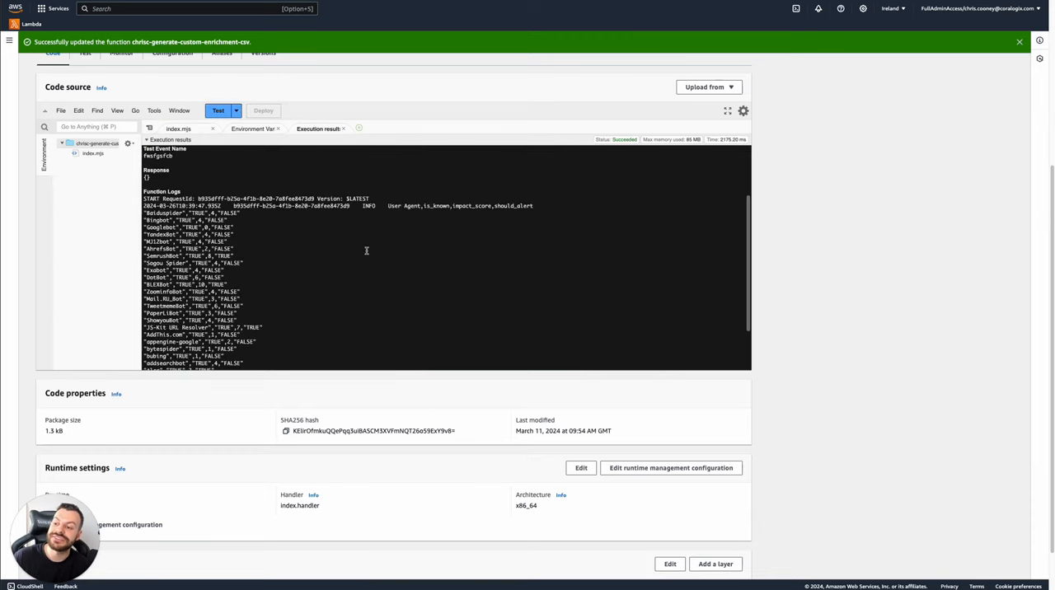
scroll("down", 3)
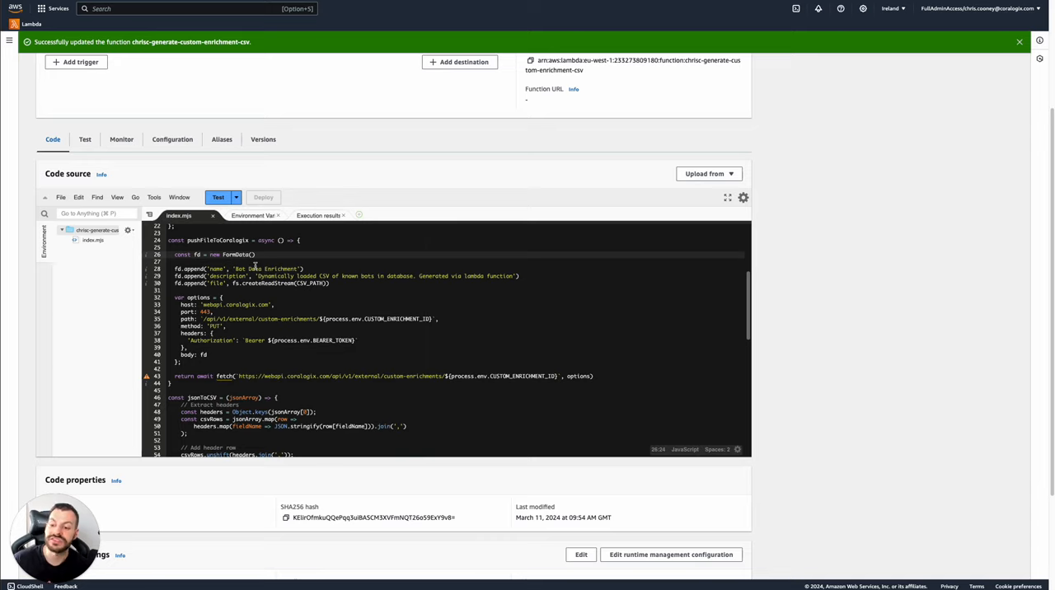
mouse_move(299, 257)
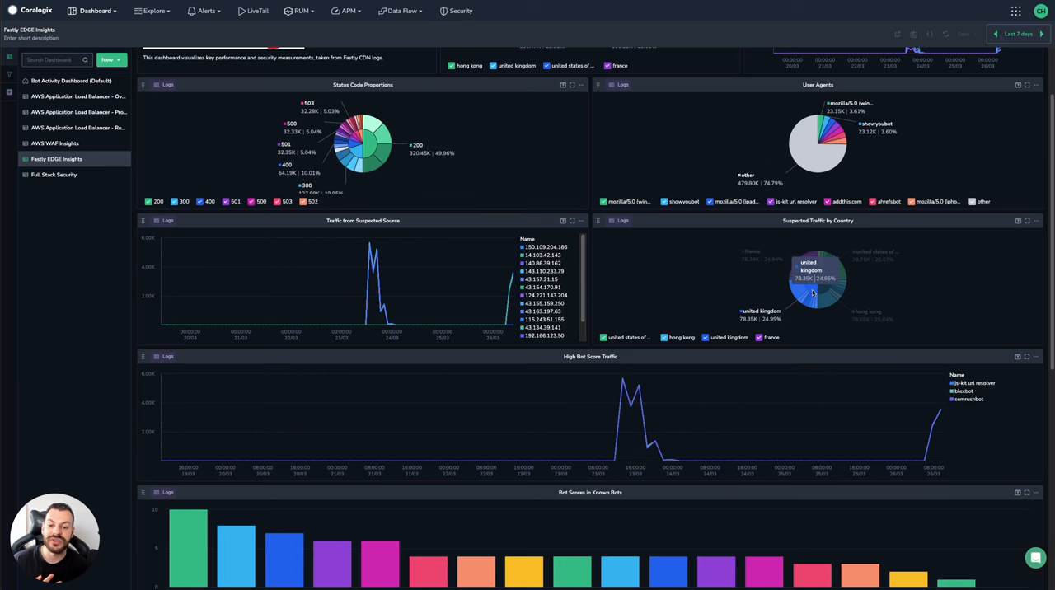
mouse_move(824, 277)
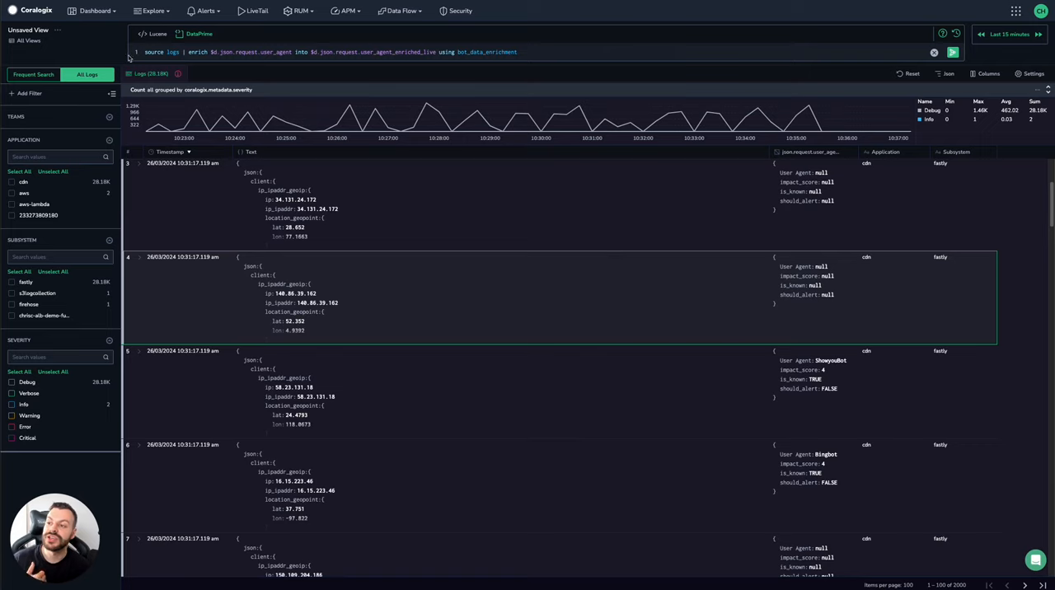
mouse_move(379, 142)
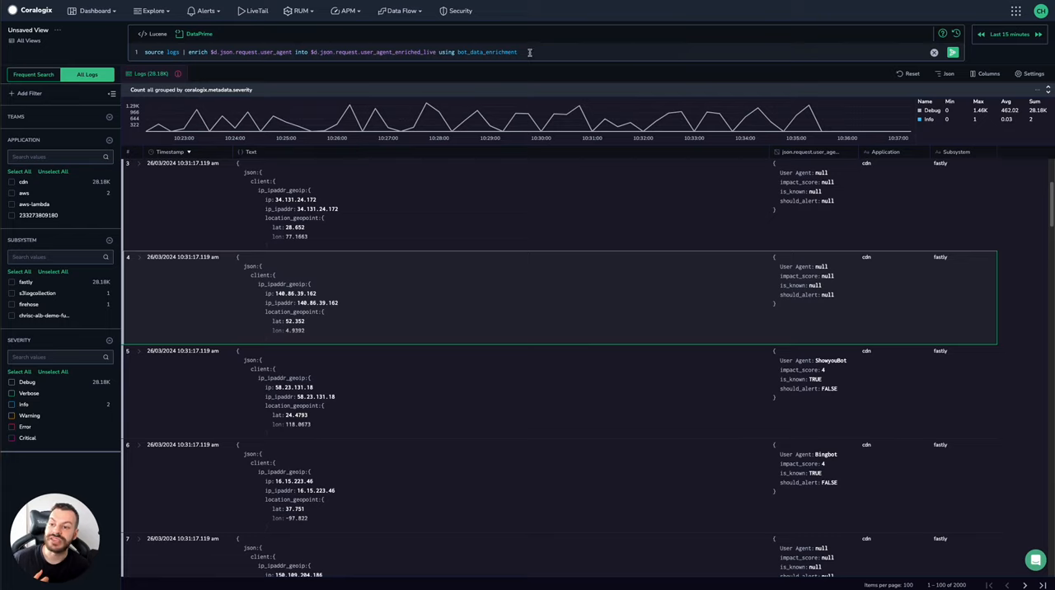
Step: Select the enrichment name in the DataPrime query to review the refreshed enriched results
double_click(487, 53)
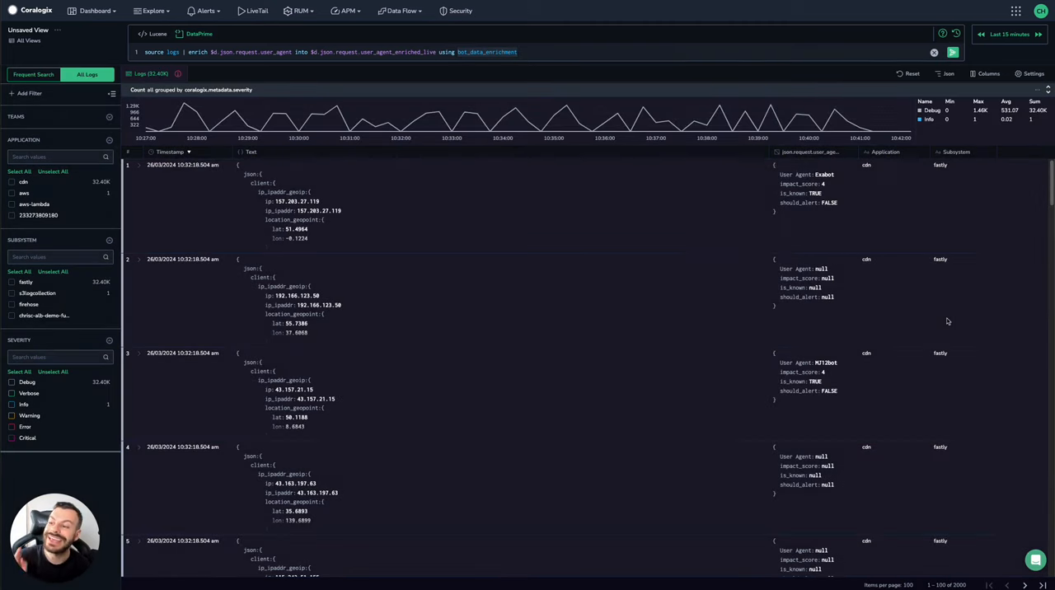
left_click(953, 52)
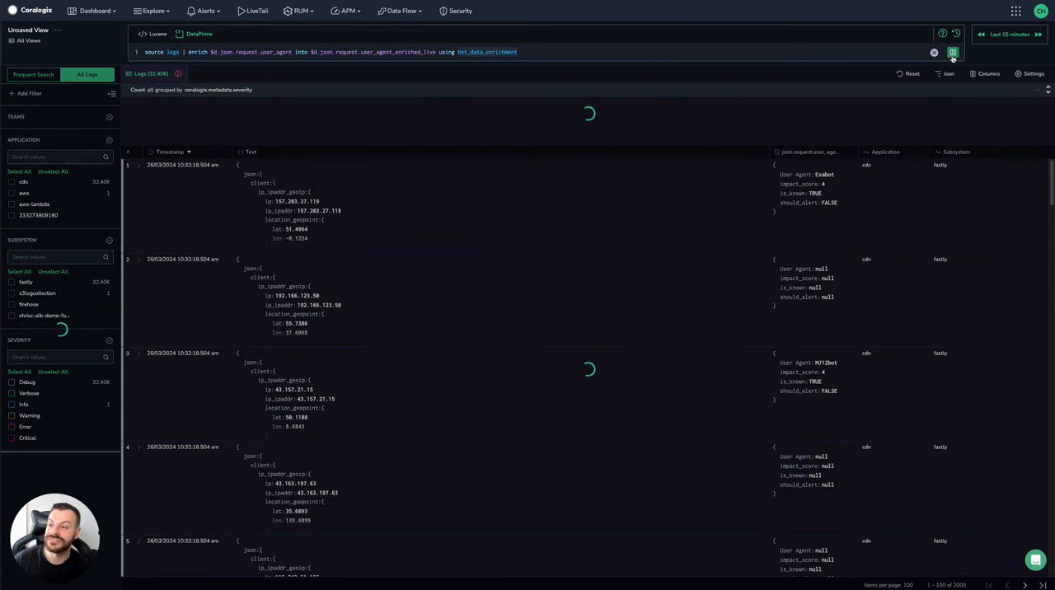
left_click(953, 53)
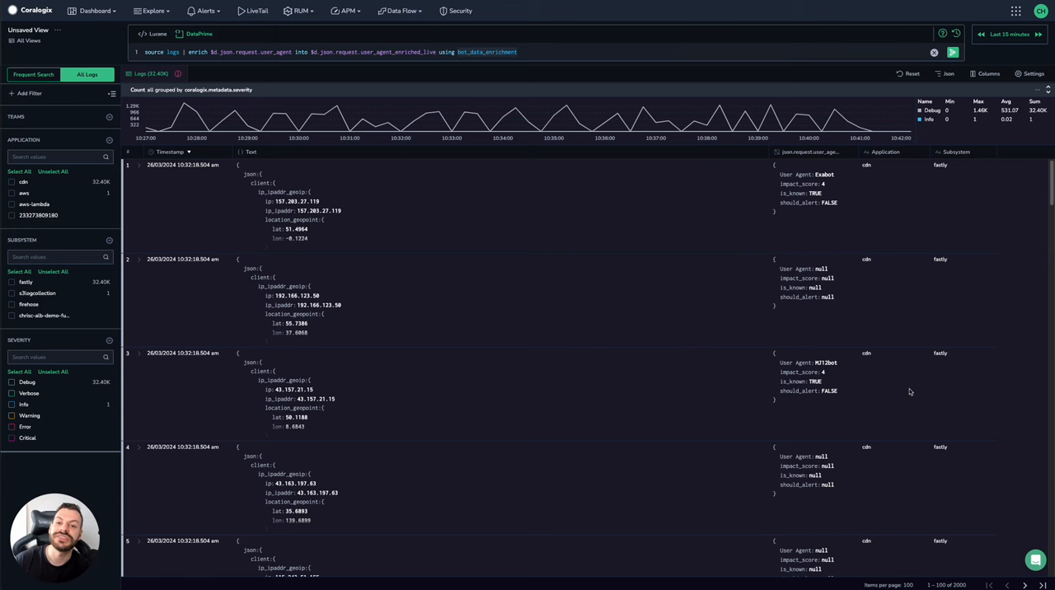
mouse_move(526, 377)
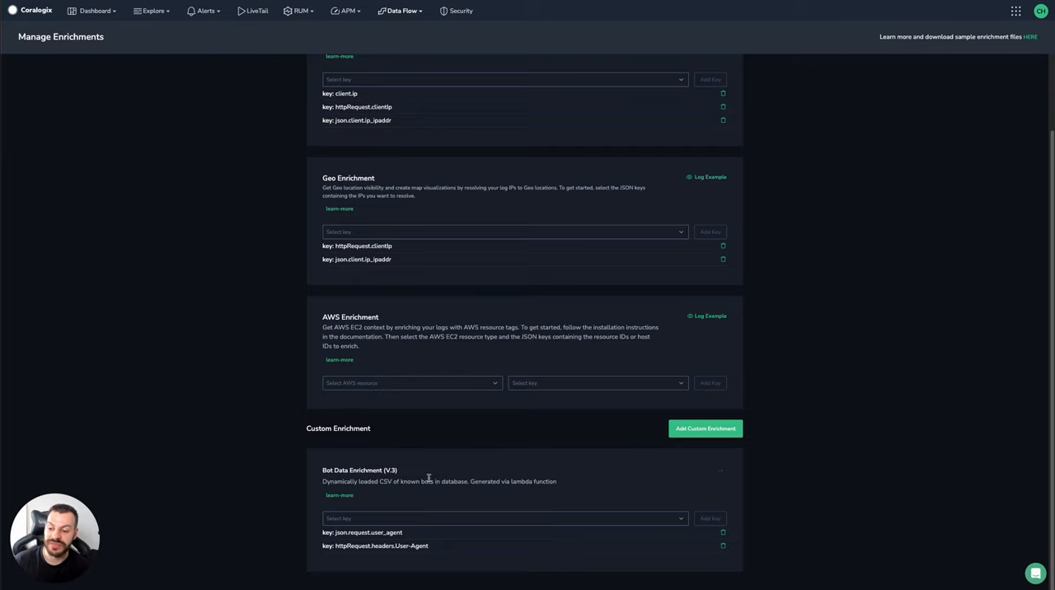
Step: Select the Bot Data Enrichment description about known bots on the Manage Enrichments page
double_click(328, 482)
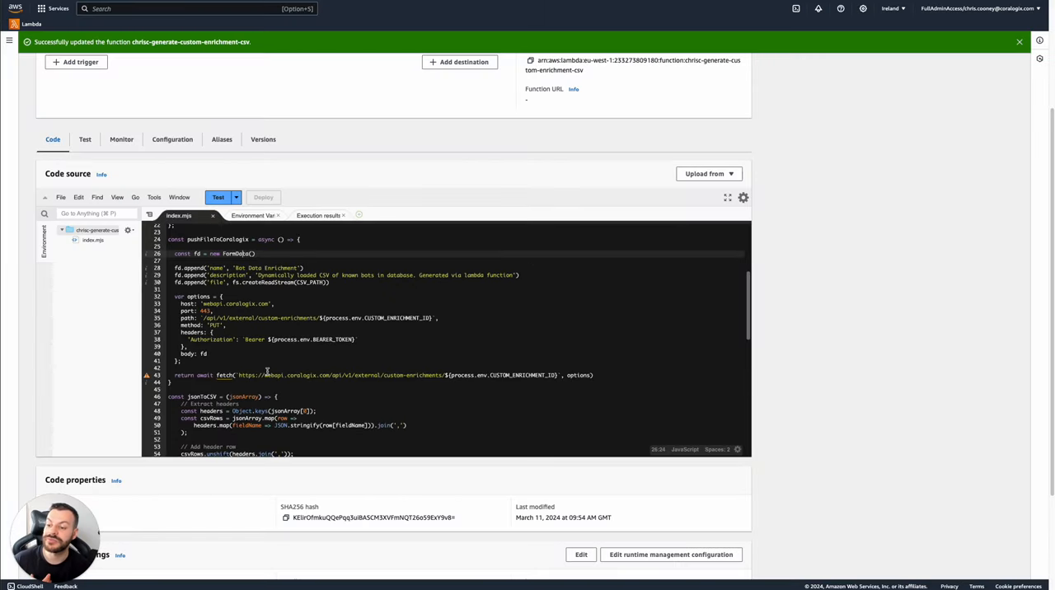
Step: Scroll the index.mjs code that posts the CSV to the custom enrichment endpoint
scroll("down", 3)
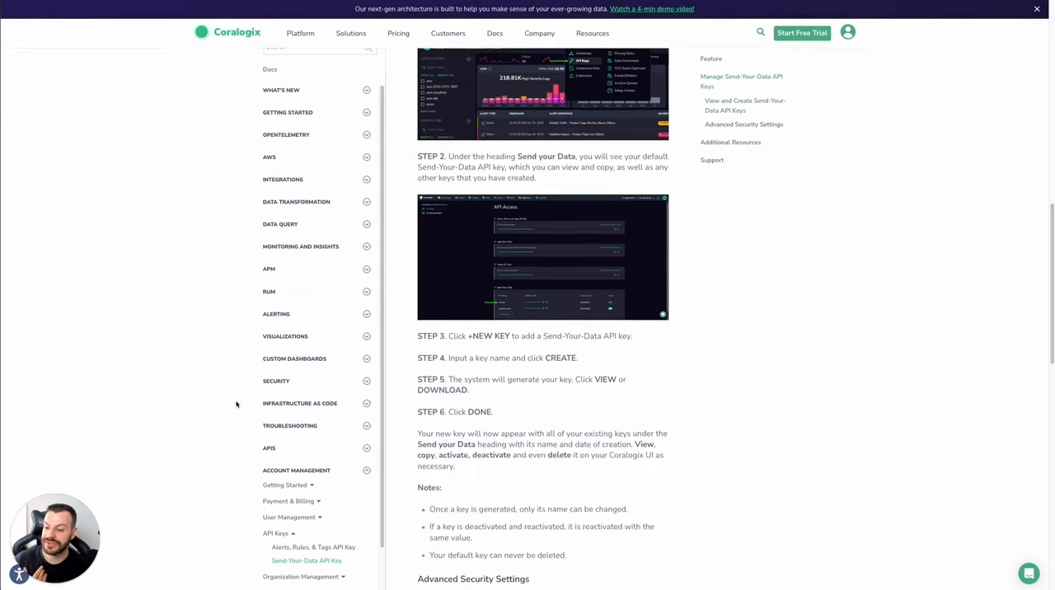
Step: Expand the docs APIs section and its Data Management pages listing Custom Data Enrichment
scroll("down", 3)
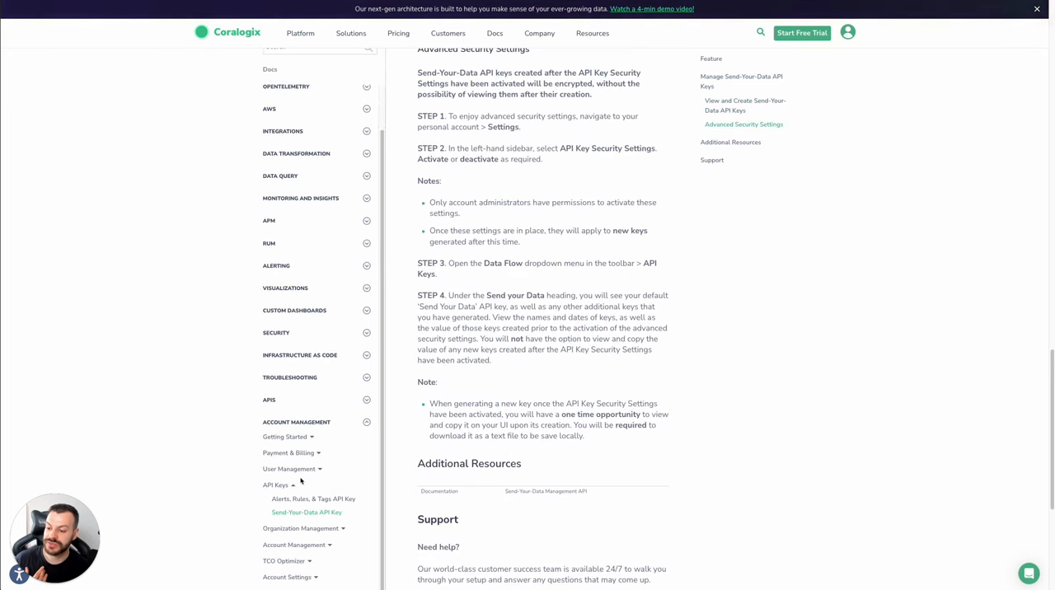
scroll("up", 3)
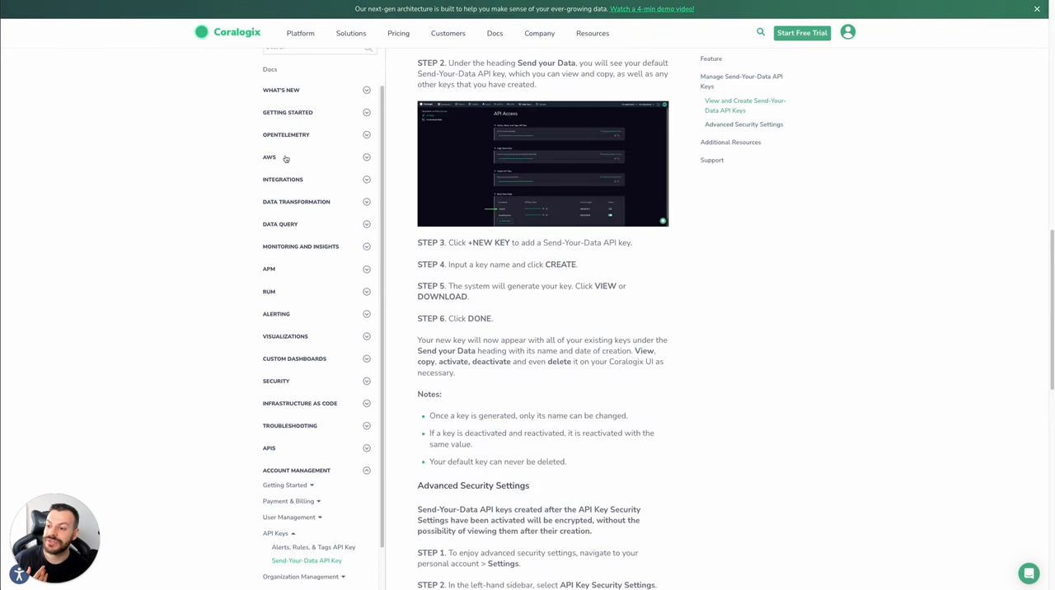
left_click(269, 448)
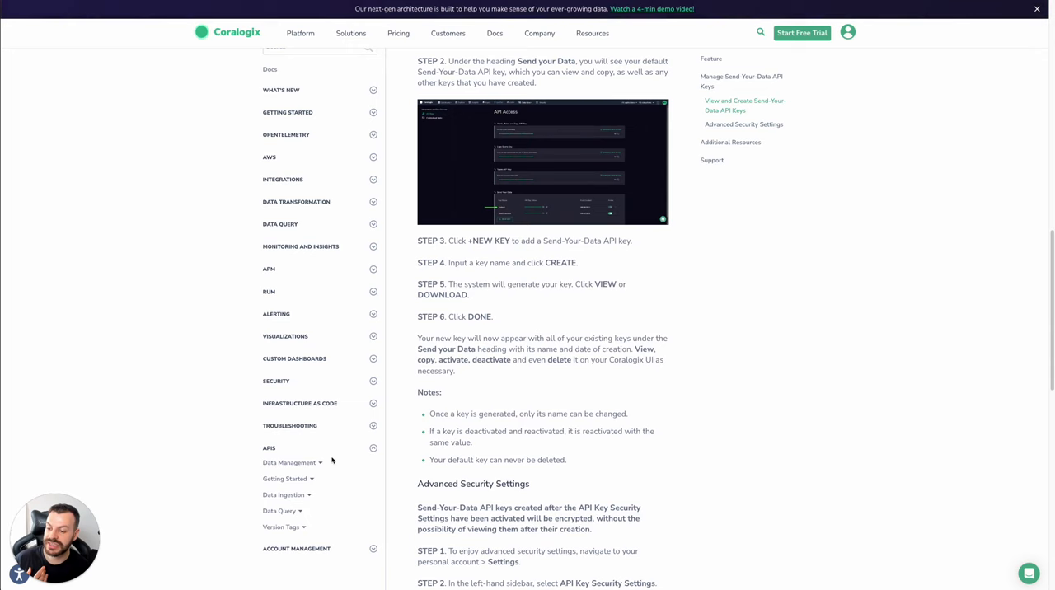
left_click(290, 462)
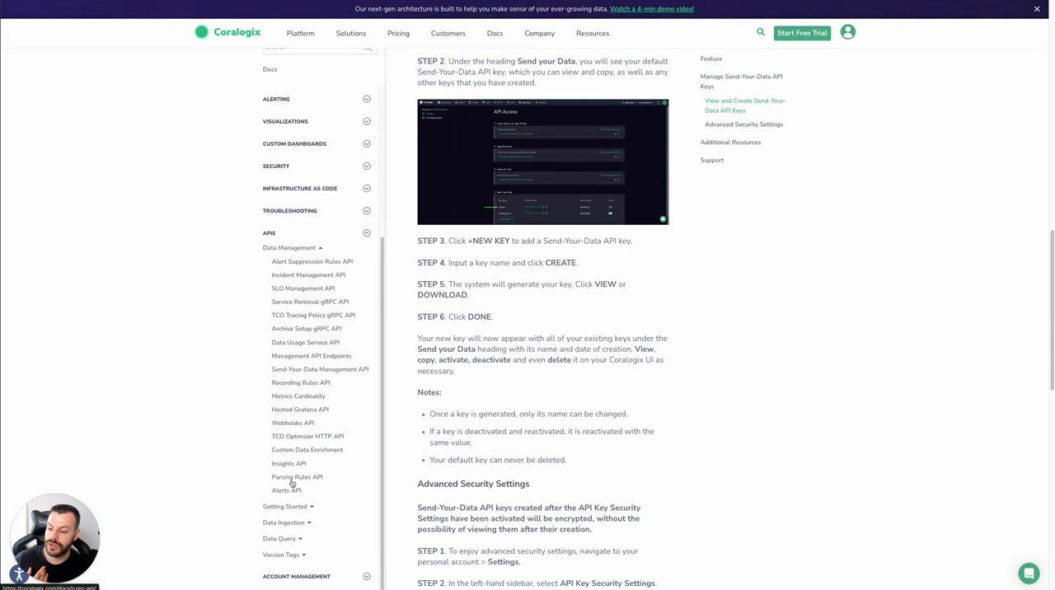